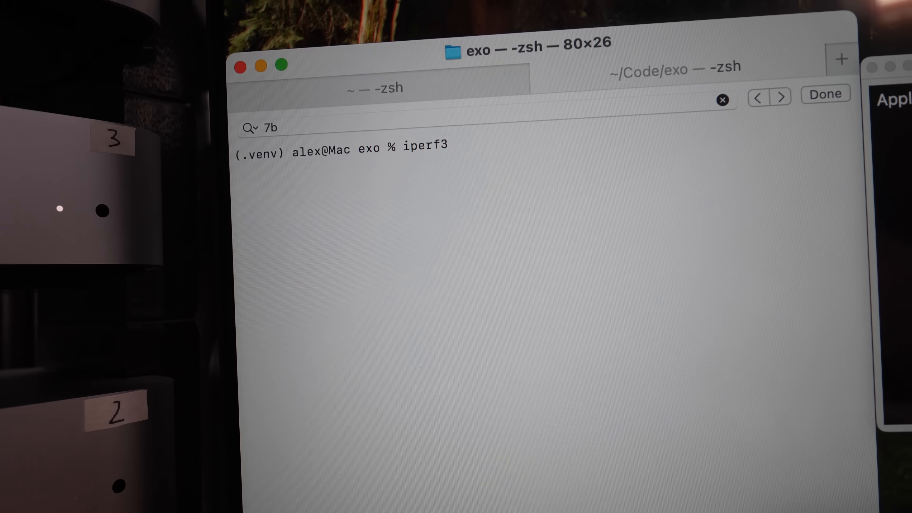
- Start `iperf3 -s` on the server and run `iperf3 -c 192.168.1.7` from the MacBook Pro
type("-s")
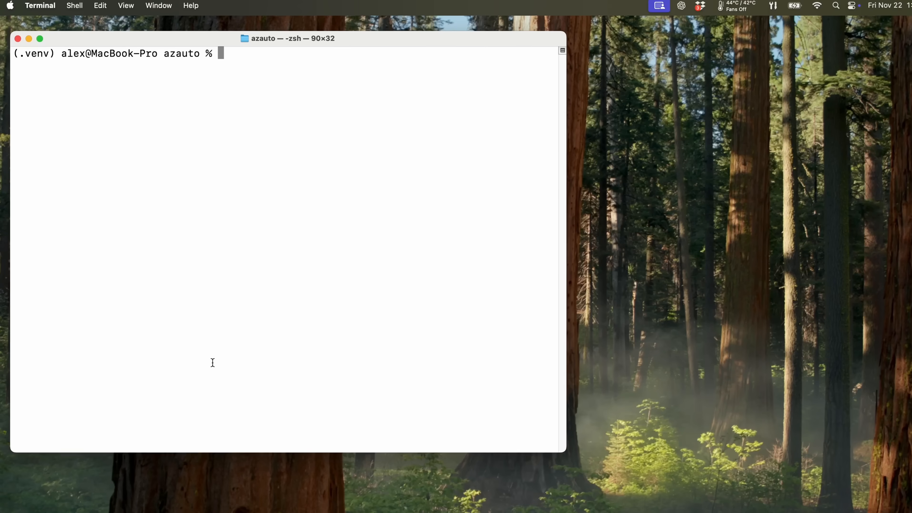
type("iperf")
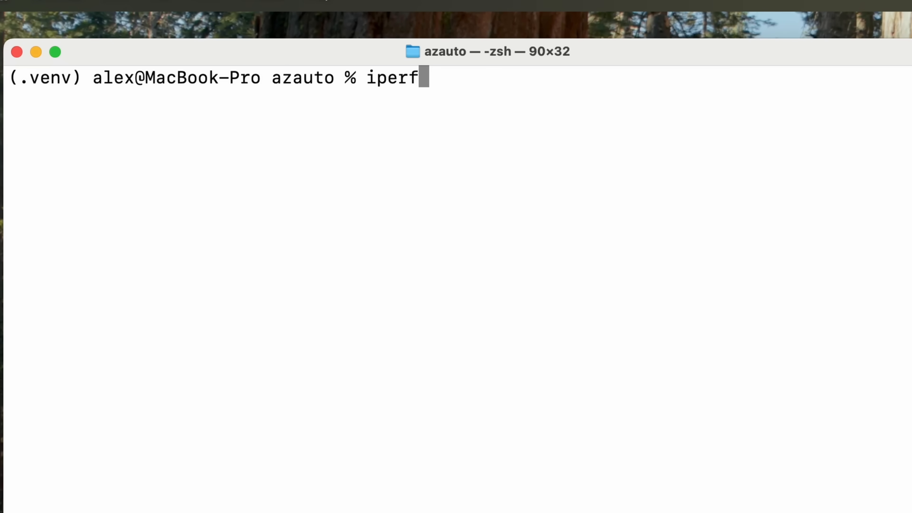
type("3 -c")
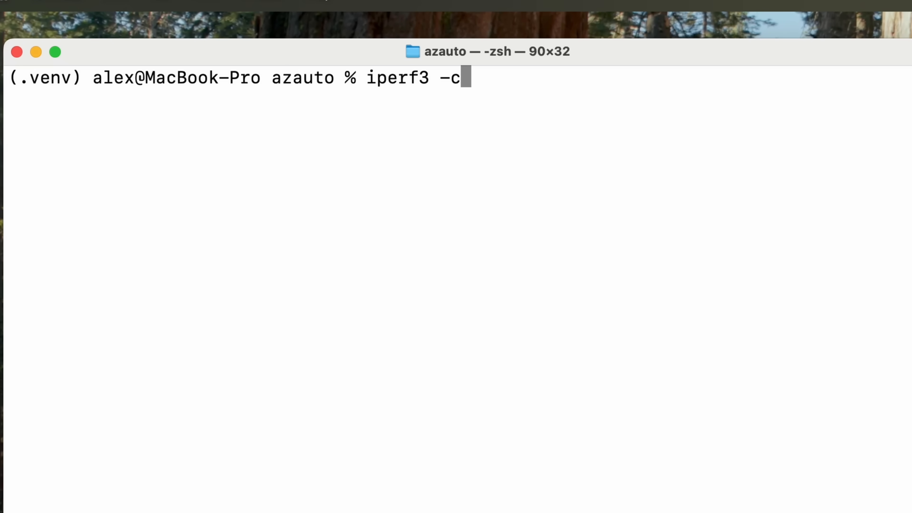
type("192.168.1.7")
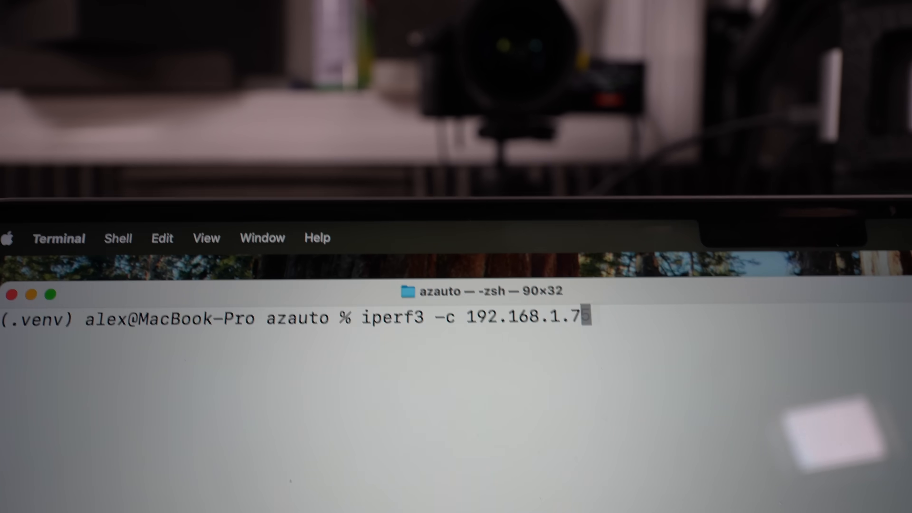
key("enter")
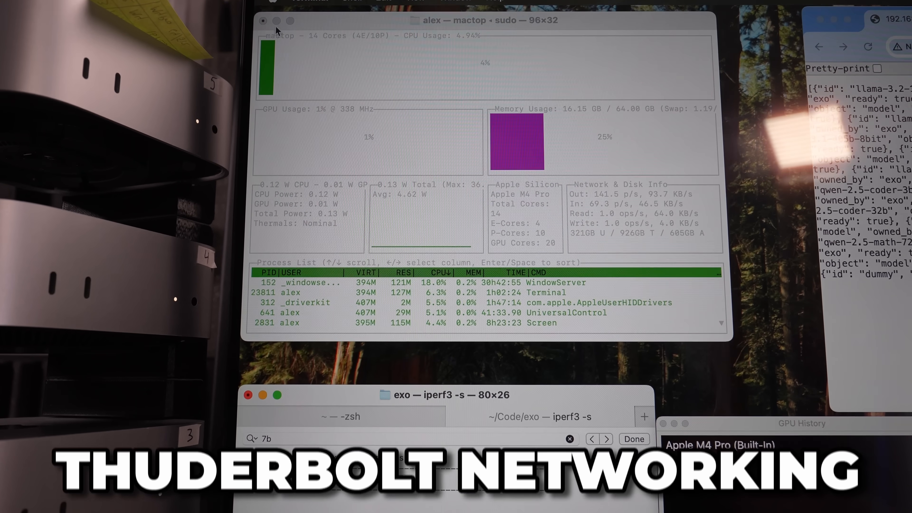
- Set the Thunderbolt Bridge to manual IPv4 192.168.10.10 with subnet mask 255.255.255.0
left_click(326, 2)
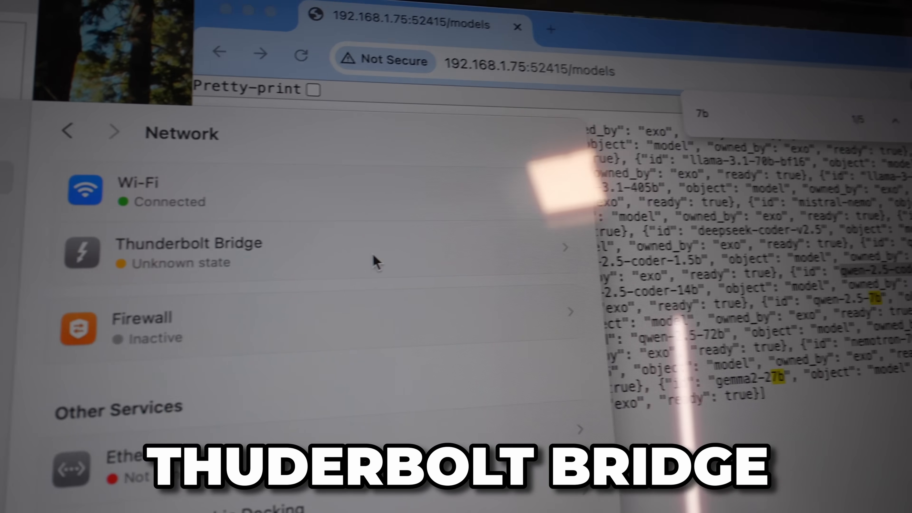
left_click(188, 243)
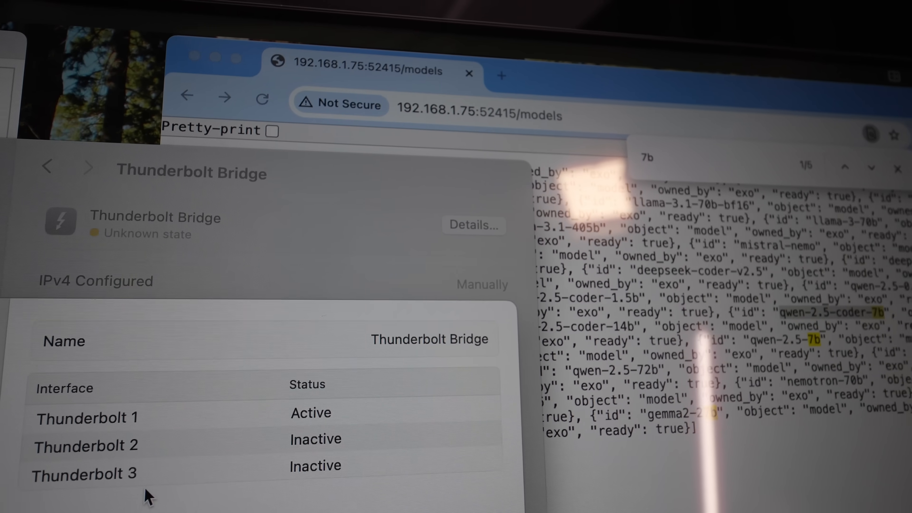
left_click(473, 225)
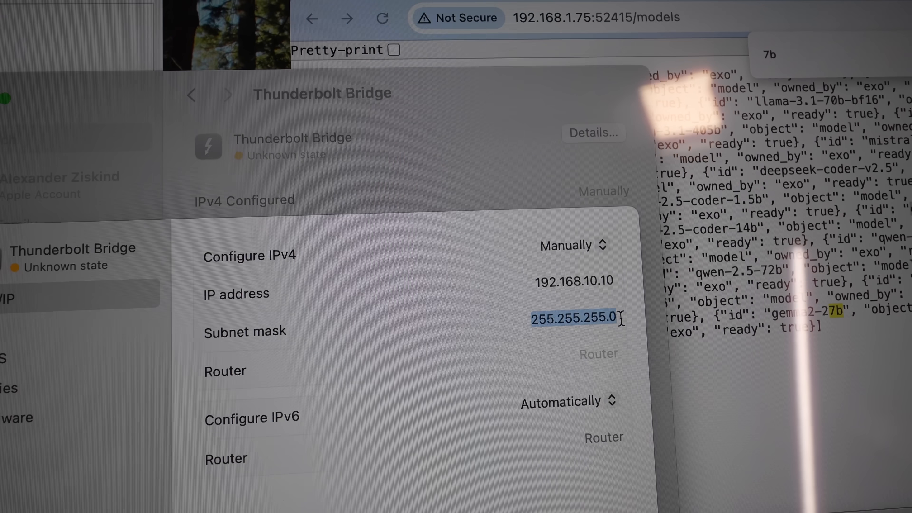
left_click(64, 361)
type("iperf3 -c 192.168.10.10")
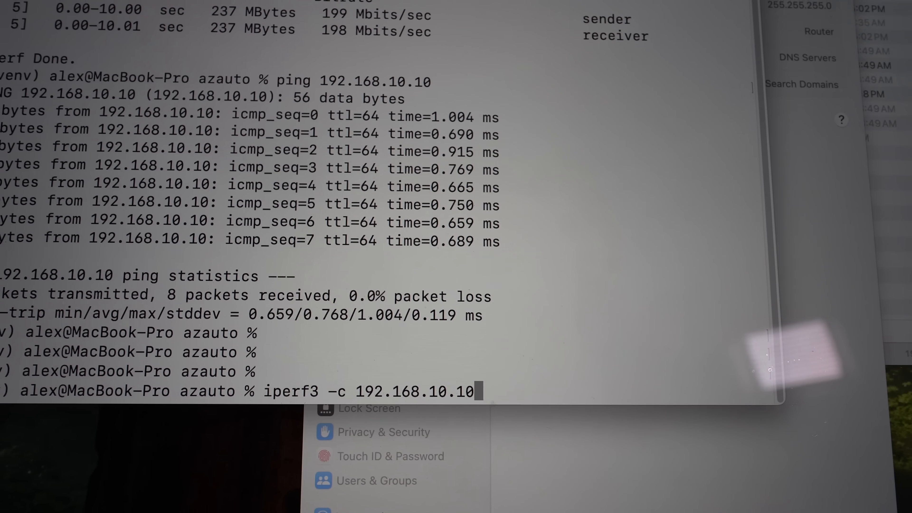
- Run `iperf3 -c 192.168.10.10` and read the ~37 Gbits/sec result over the bridge
key("enter")
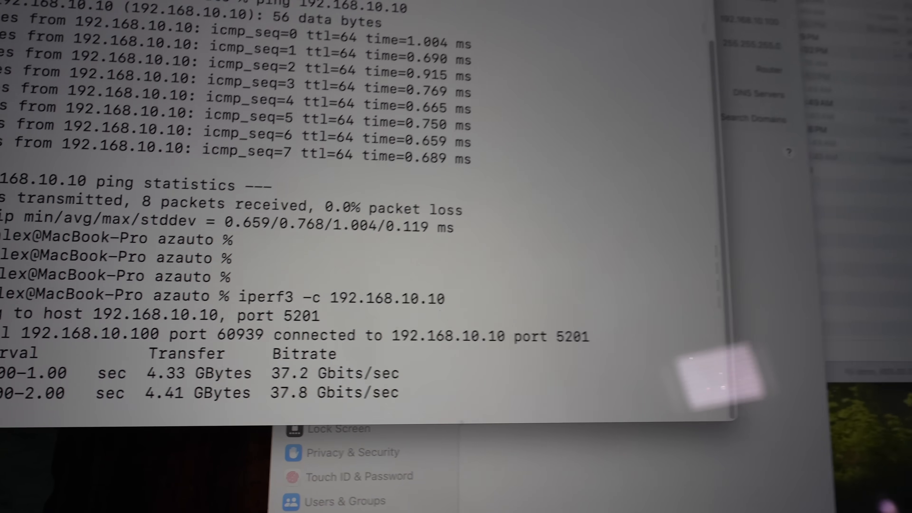
scroll("down", 3)
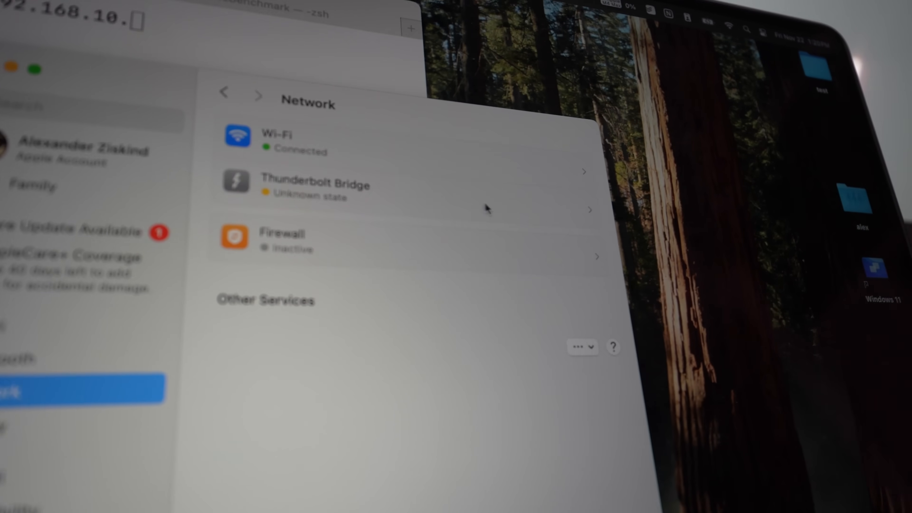
- Finish the `iperf3 -c 192.168.10.10` command at the second Mac's Terminal prompt
left_click(316, 183)
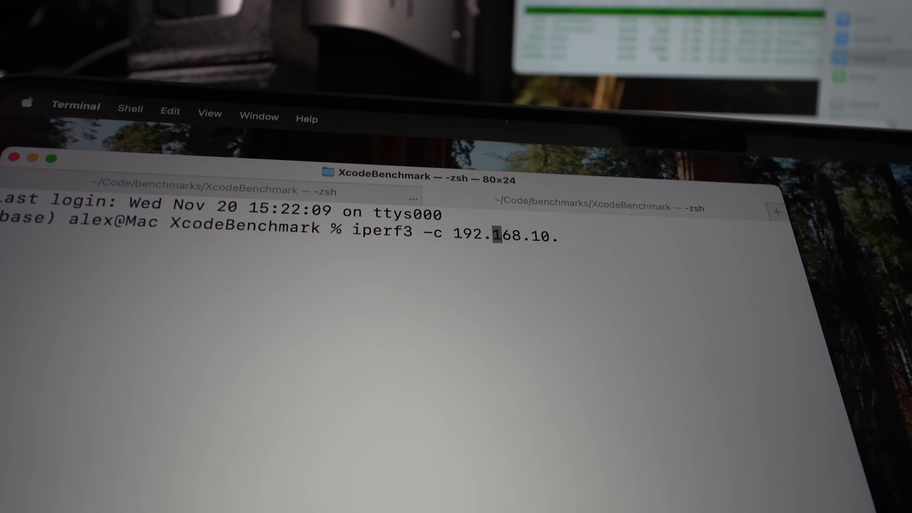
type("10")
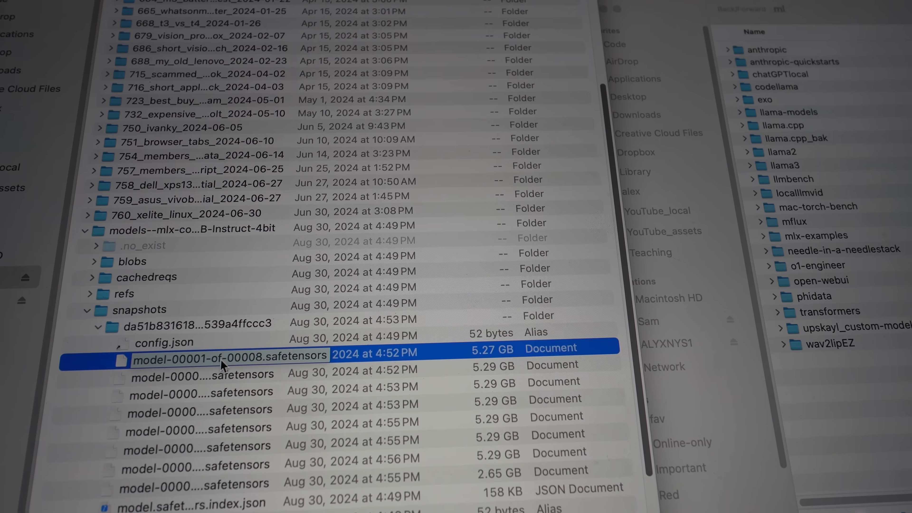
- Locate the large safetensors model shards and cam_mains video files on the external drive
scroll("down", 3)
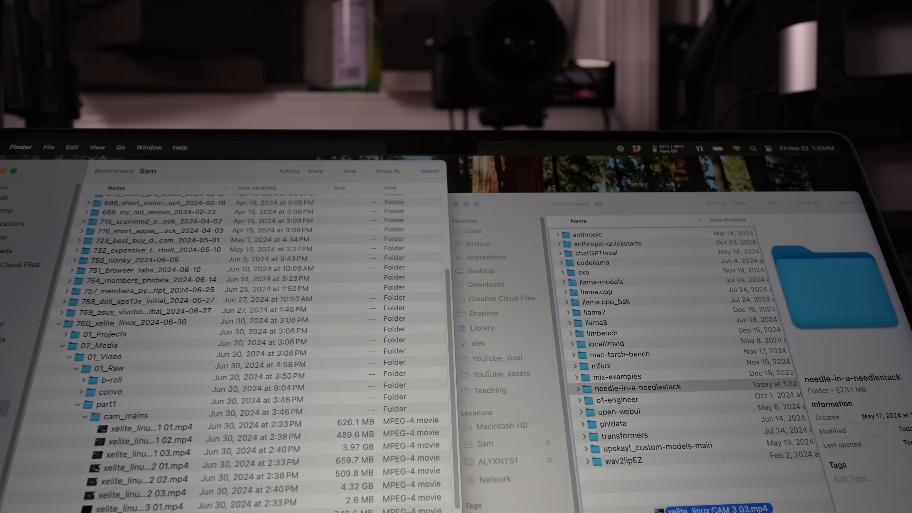
left_click(636, 388)
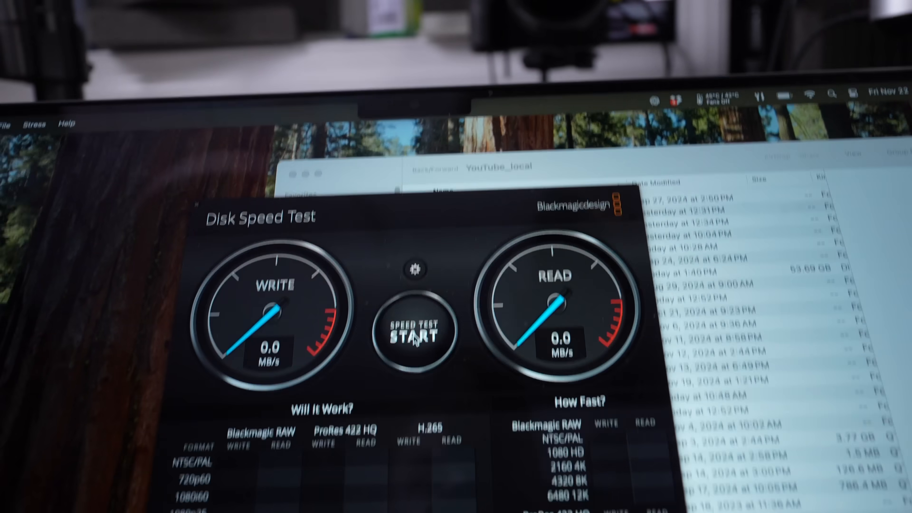
- Start the Blackmagic write and read speed benchmark on the drive
left_click(414, 328)
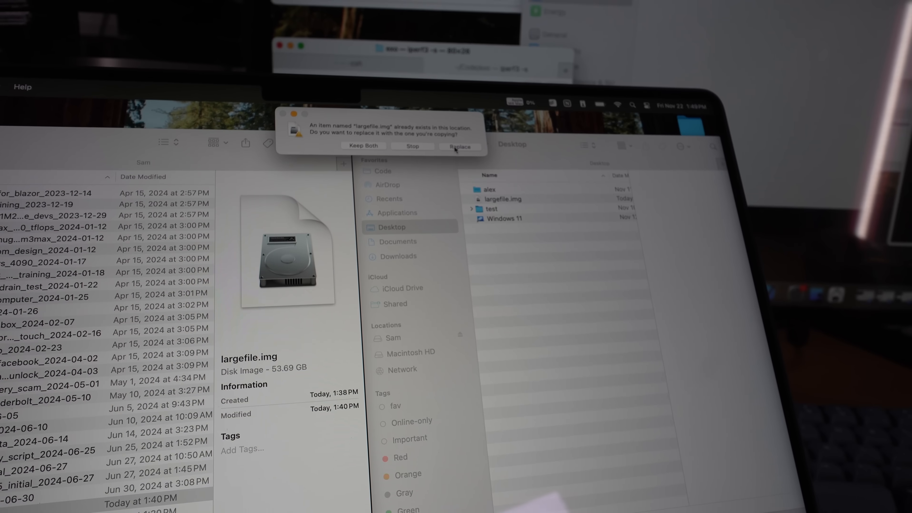
- Replace the existing largefile.img on the Desktop with the copied 53.69 GB file
left_click(459, 146)
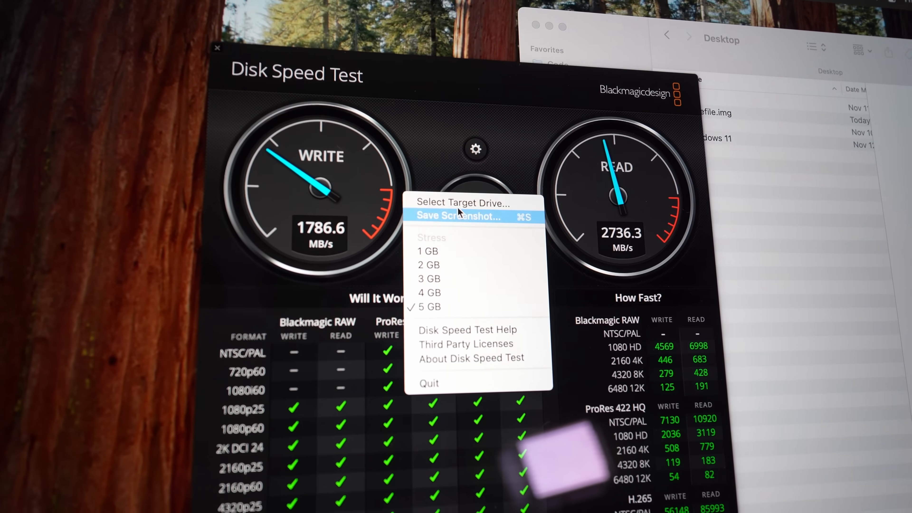
- Select the target drive and start a fresh write/read speed test
left_click(426, 224)
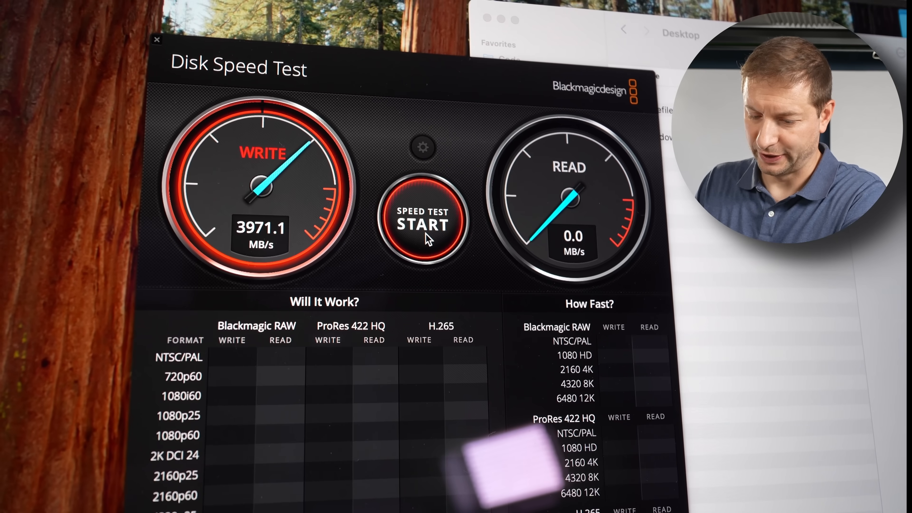
left_click(424, 224)
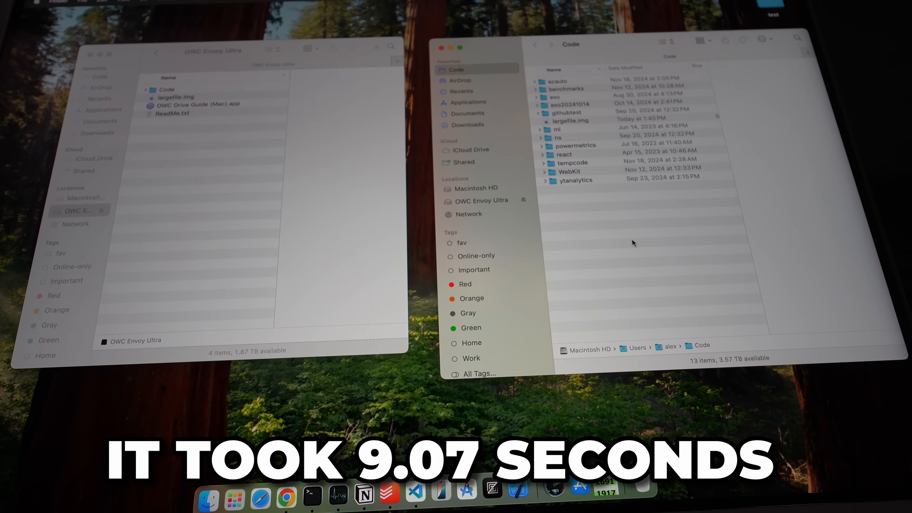
- Show the OWC Envoy Ultra volume and ~/Code in side-by-side Finder windows
left_click(595, 114)
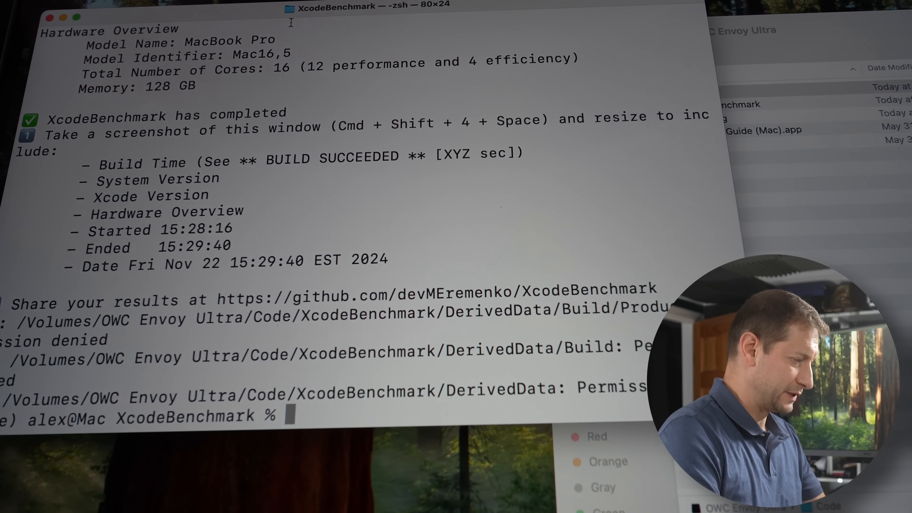
- Scroll the XcodeBenchmark output to the BUILD SUCCEEDED time of 82.867 sec
scroll("down", 3)
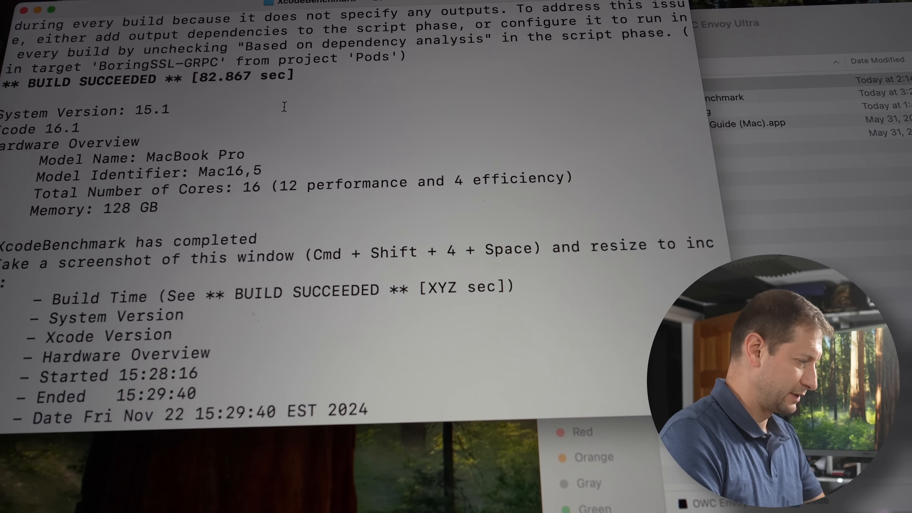